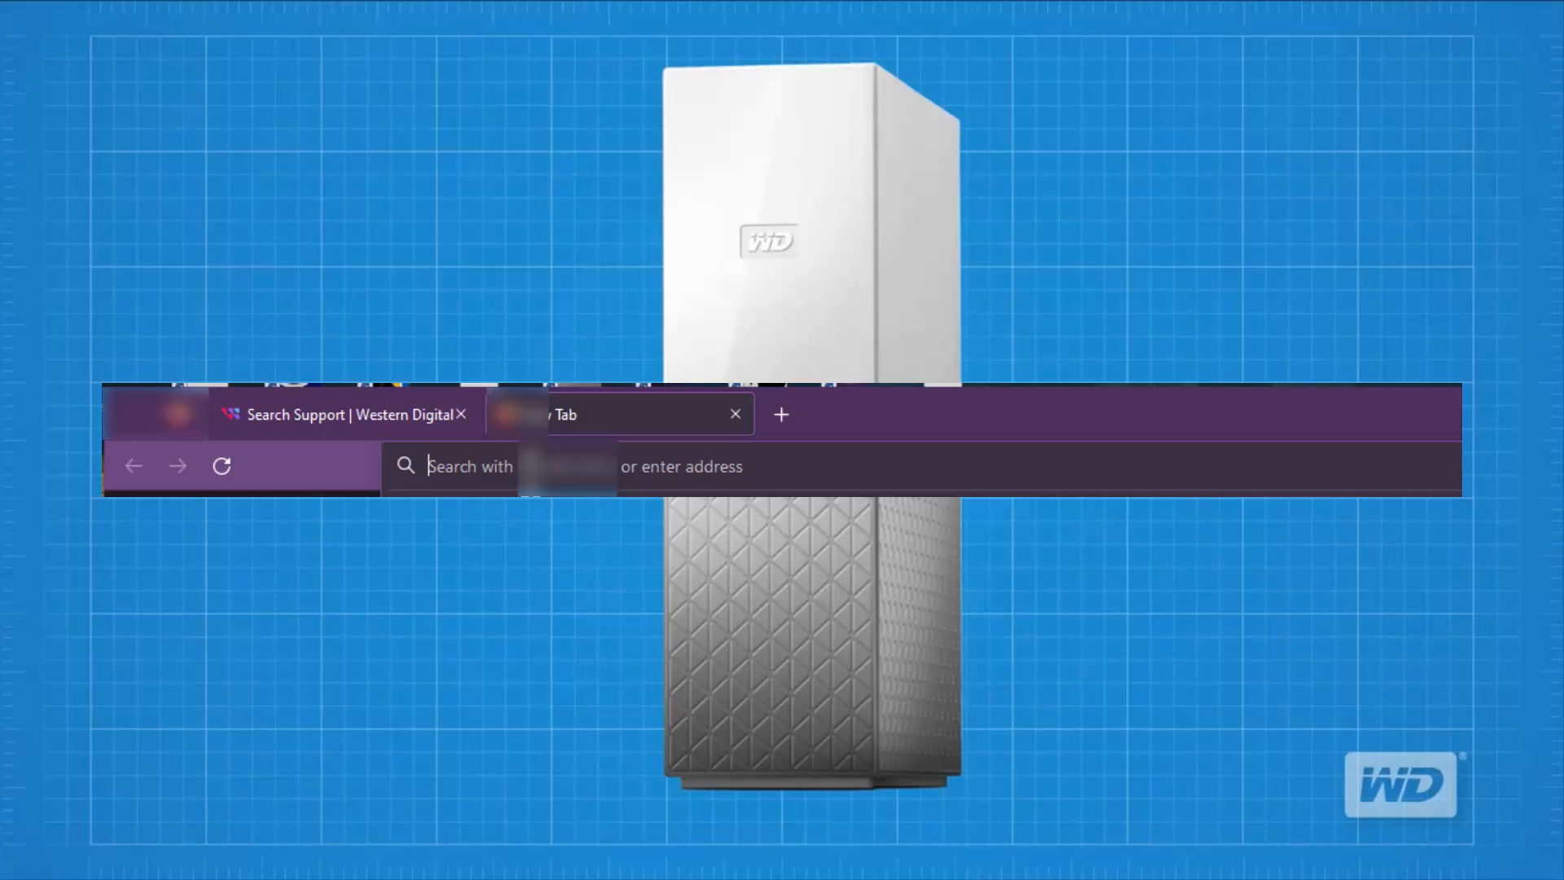
type("http://MYCLOUD-0")
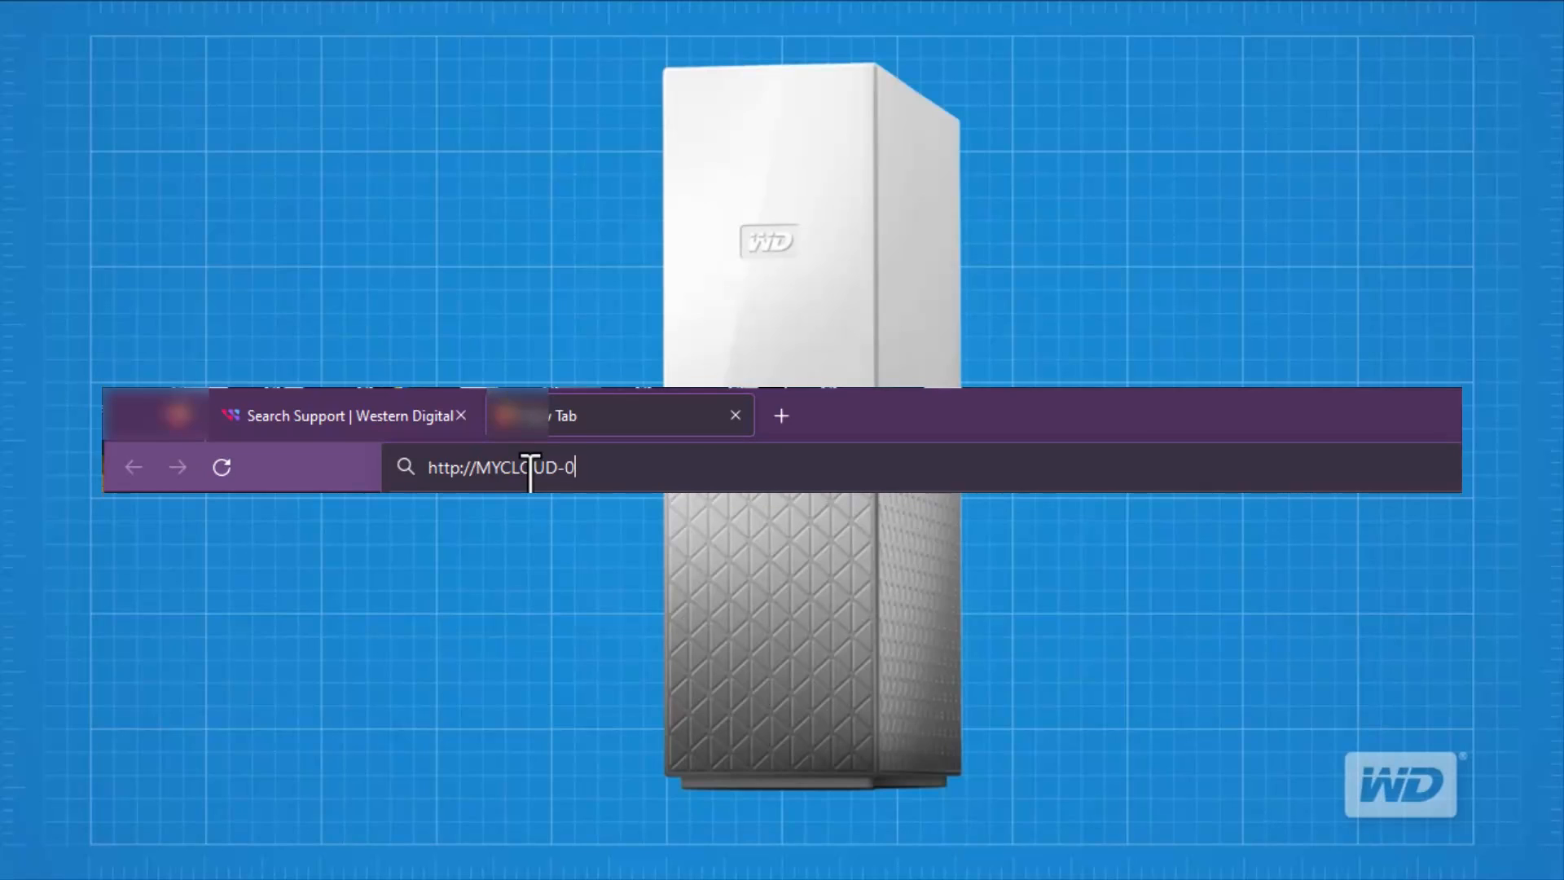
type("51184/")
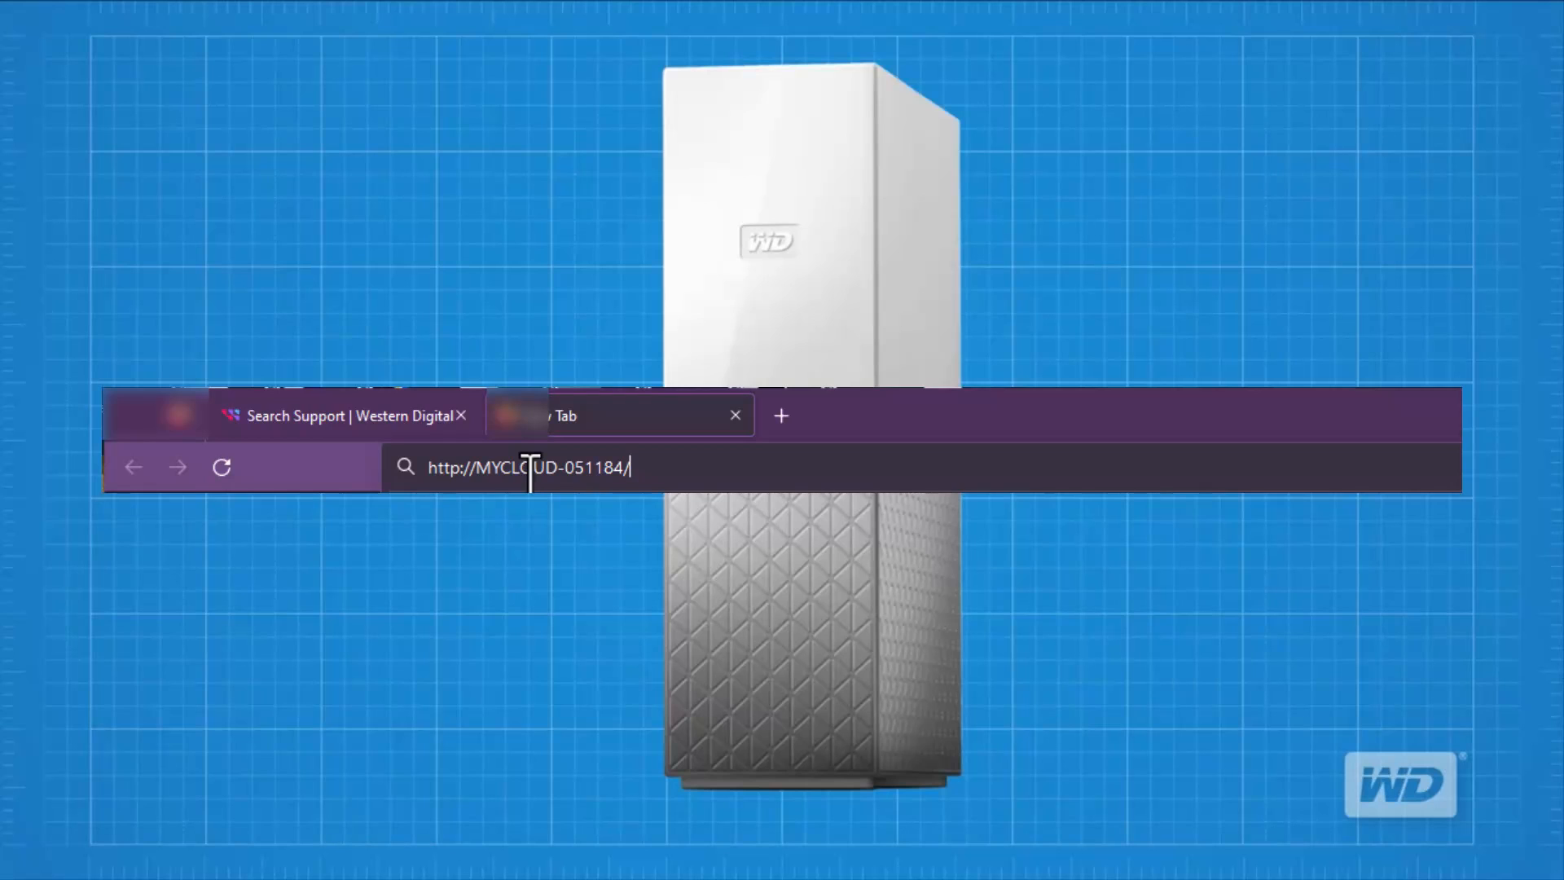
key("Enter")
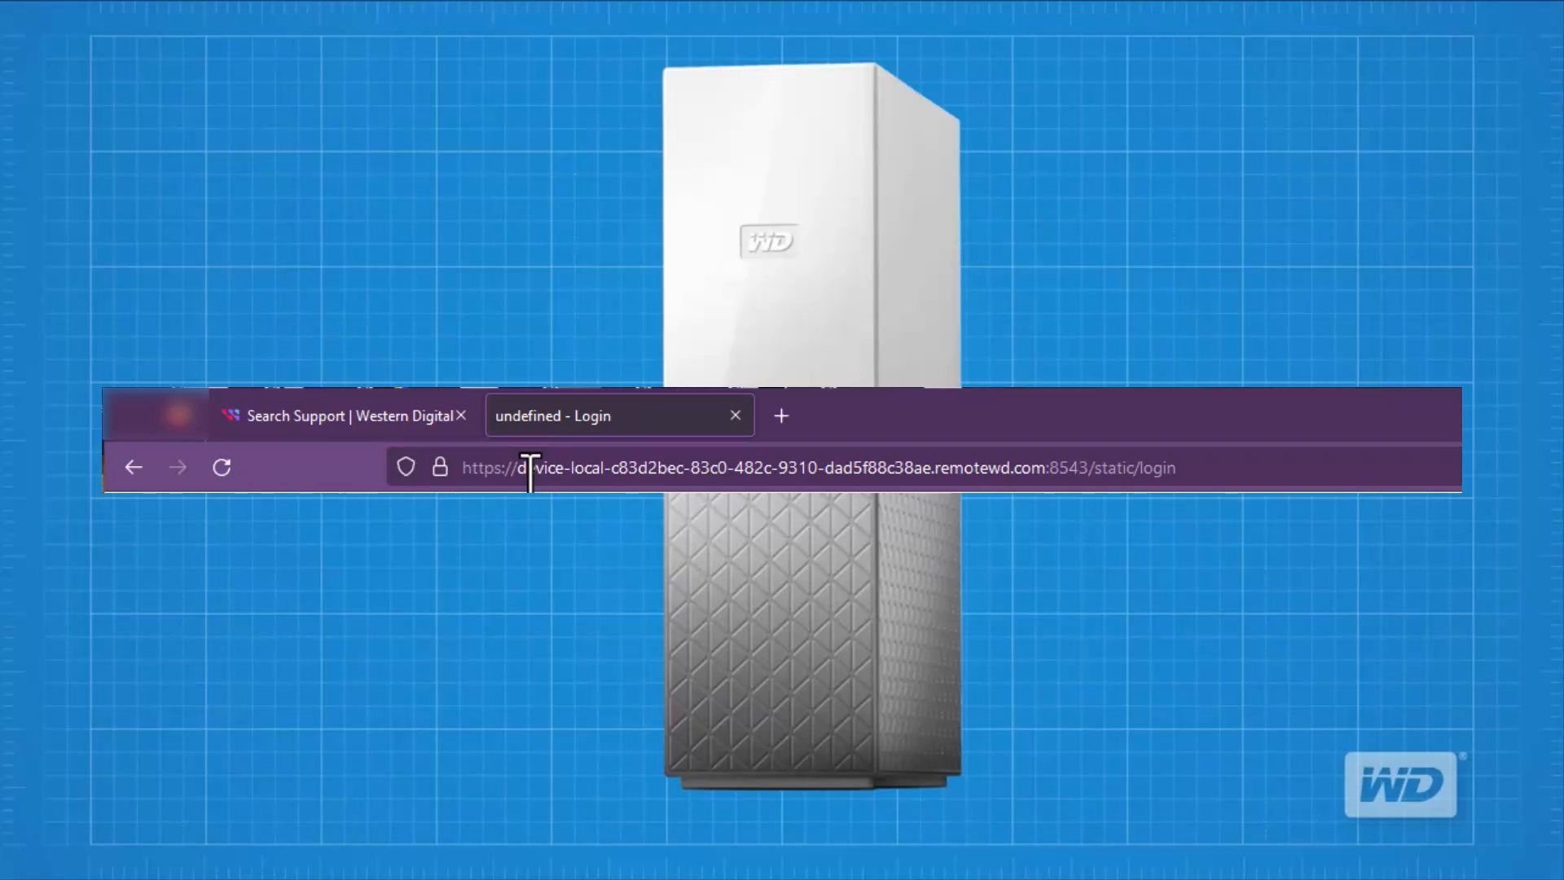